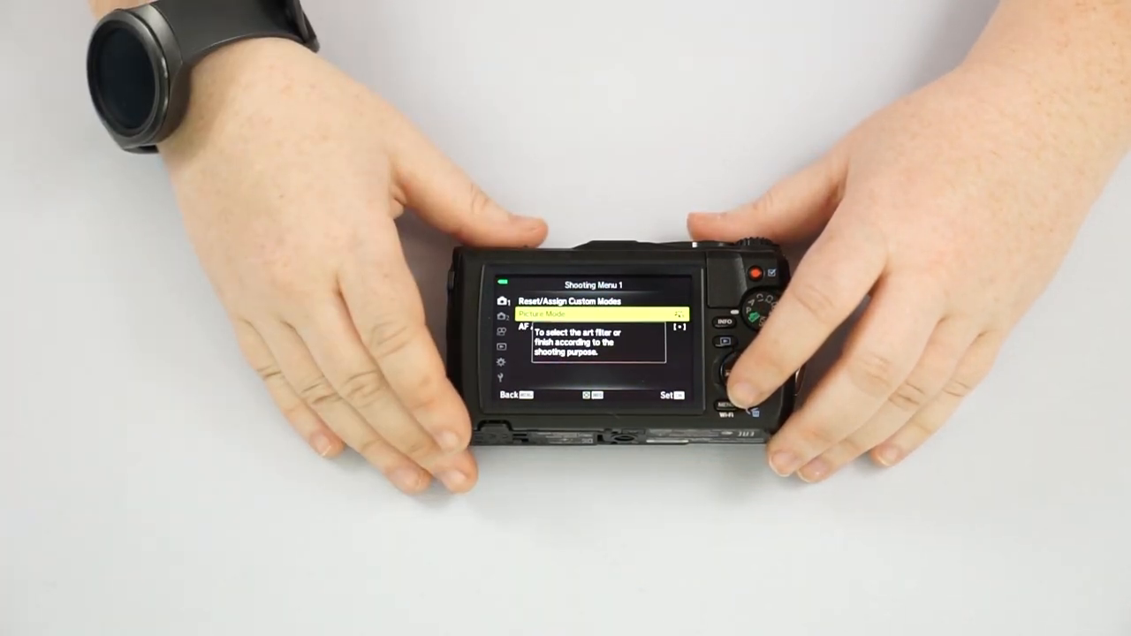
Step: Browse Shooting Menu 1, then move to Shooting Menu 2 and its Time Lapse settings
left_click(729, 380)
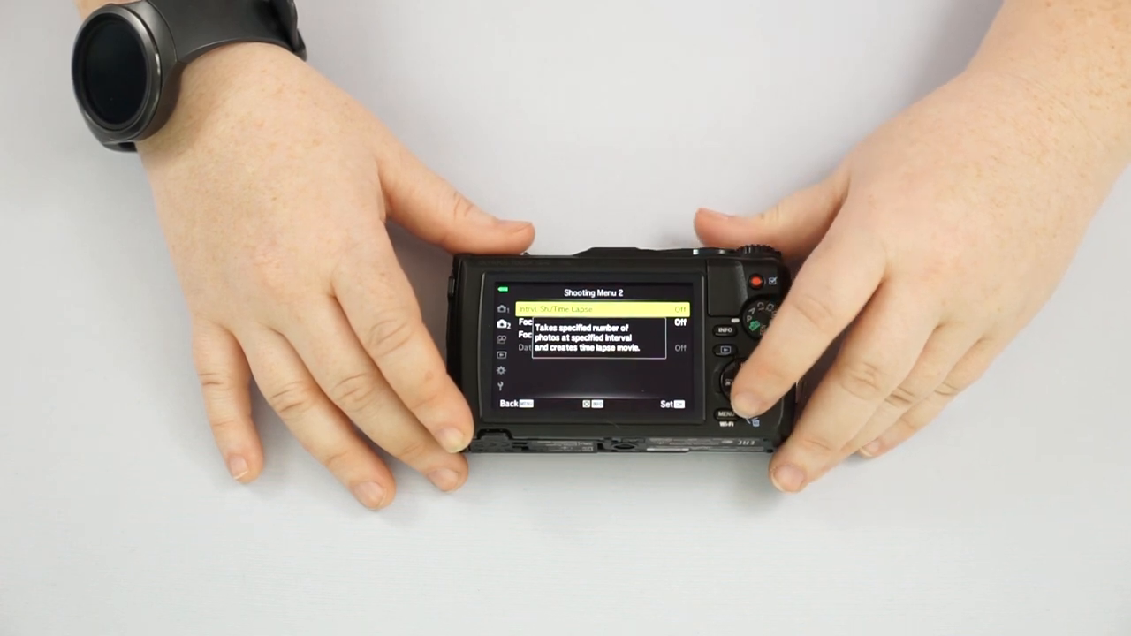
left_click(725, 380)
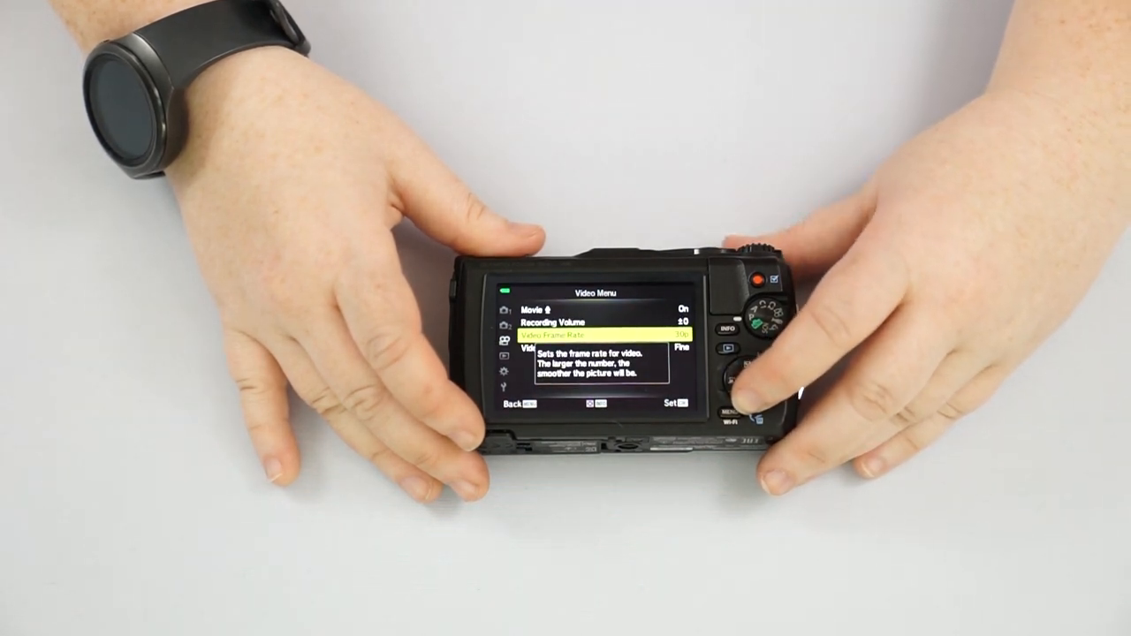
Step: Select the Video Menu tab and highlight the video frame-rate item
left_click(728, 381)
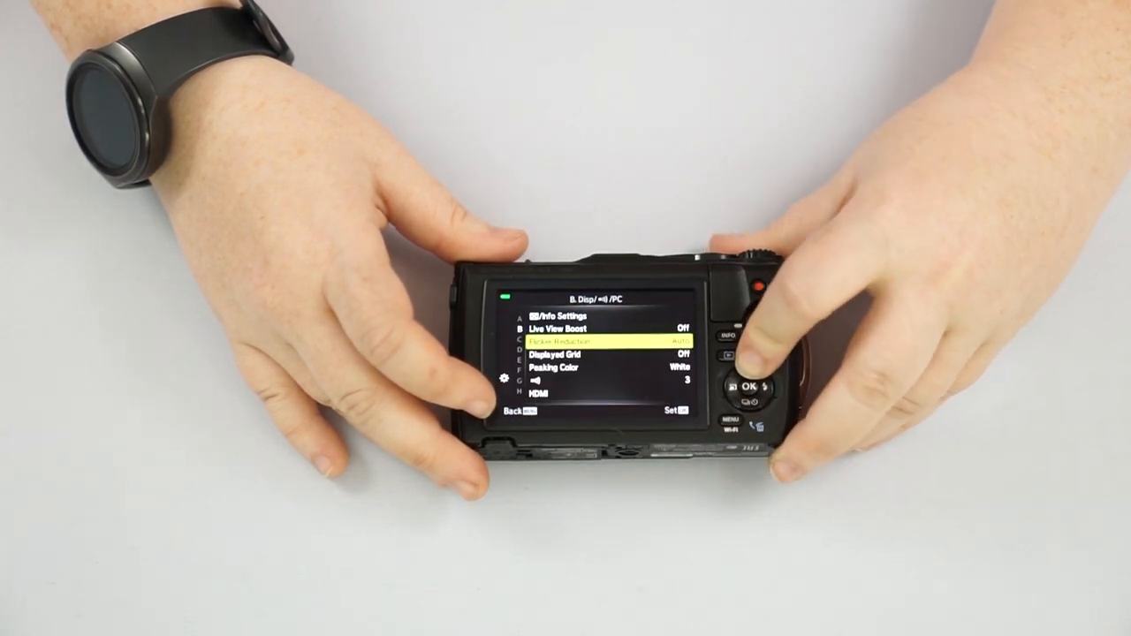
Step: Page the custom menu through sections B, F and G to section K Utility, showing Pixel Mapping
left_click(748, 396)
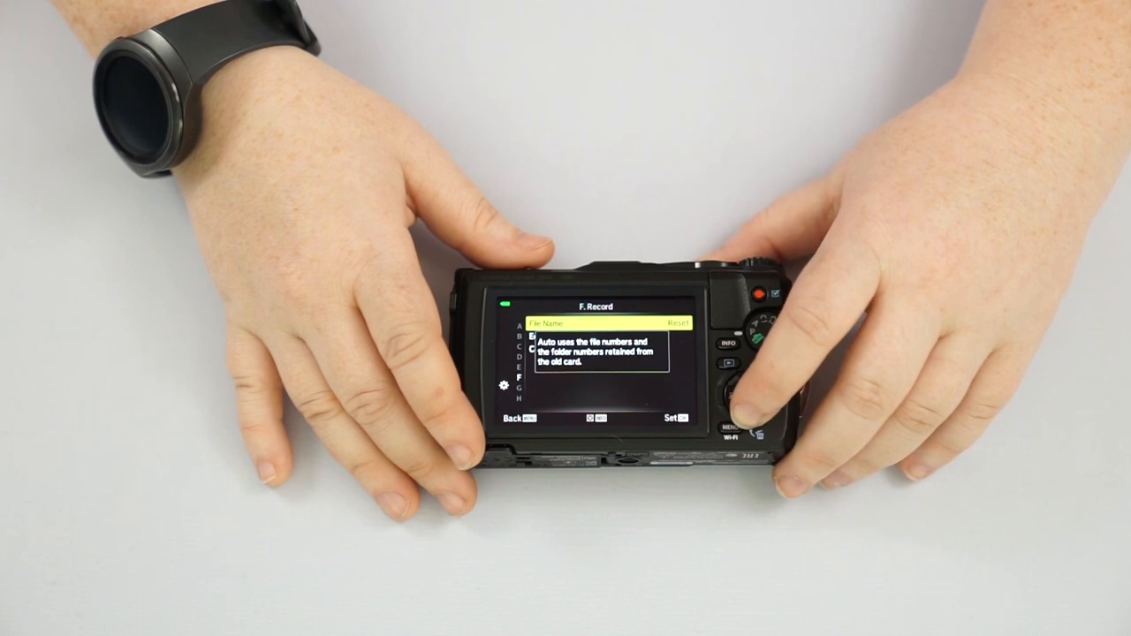
left_click(743, 388)
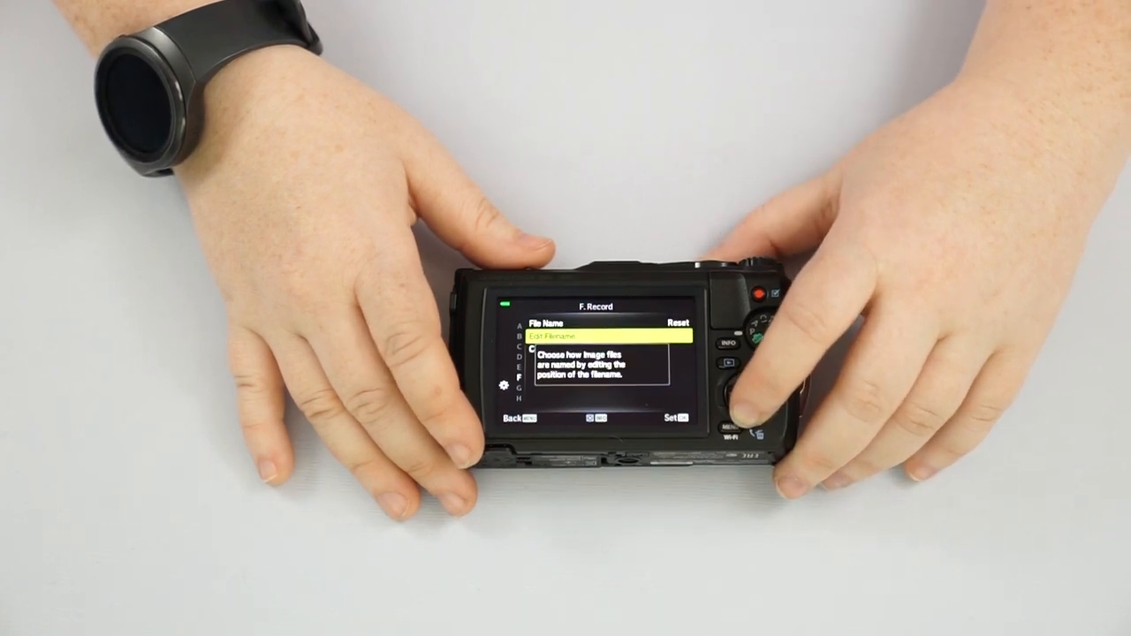
left_click(742, 389)
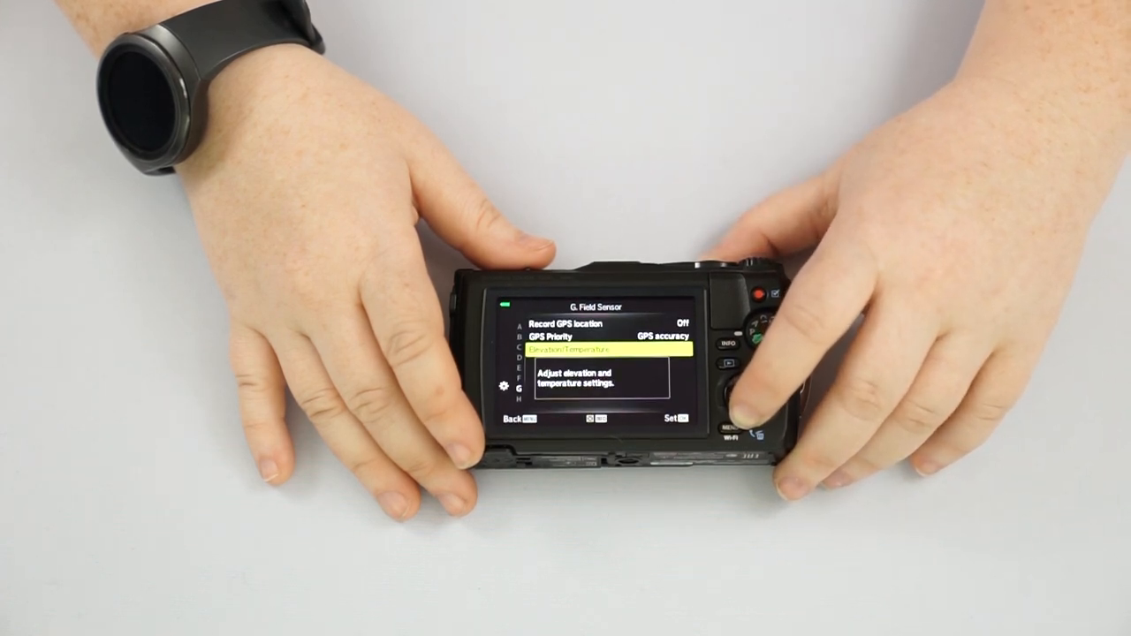
left_click(732, 362)
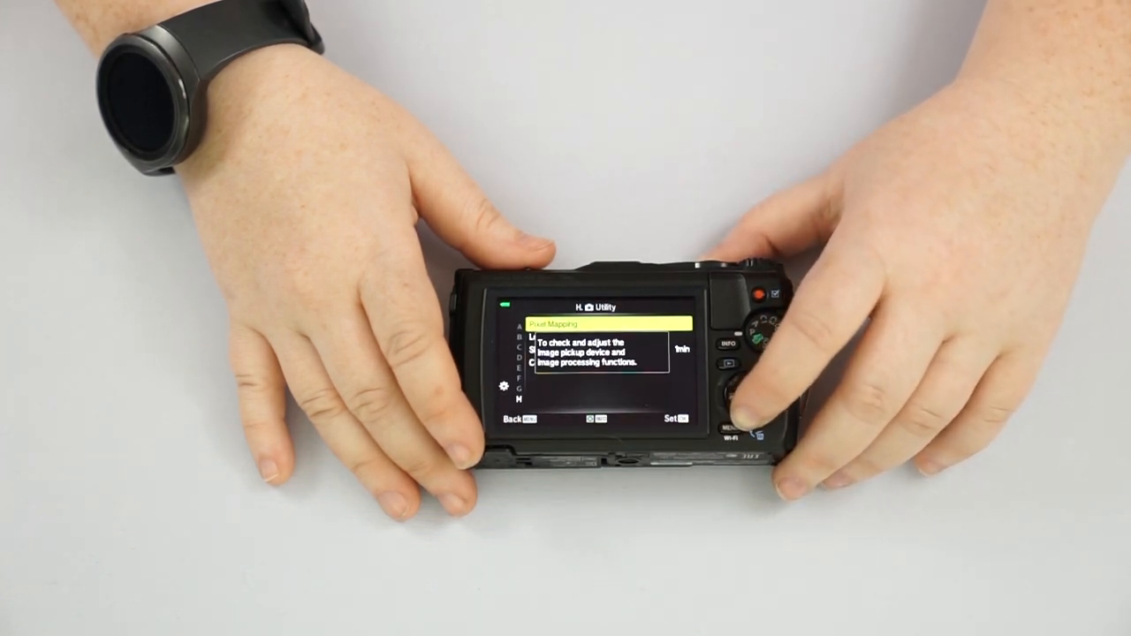